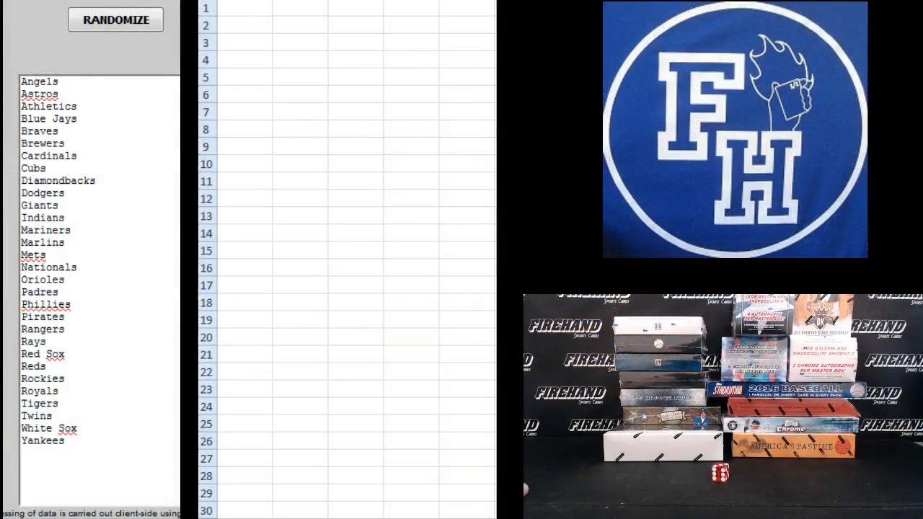
# Shuffle the 30 usernames several times in the randomizer and copy the final order.
pyautogui.click(117, 19)
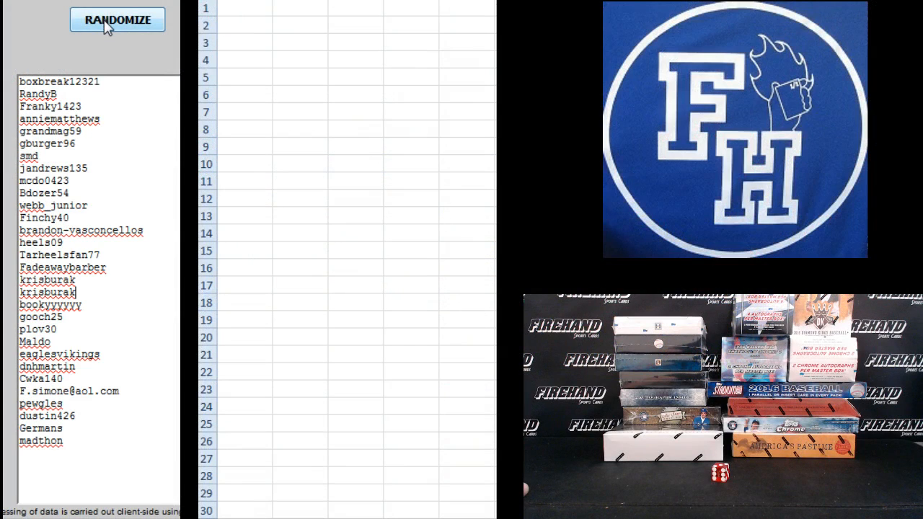
pyautogui.click(118, 20)
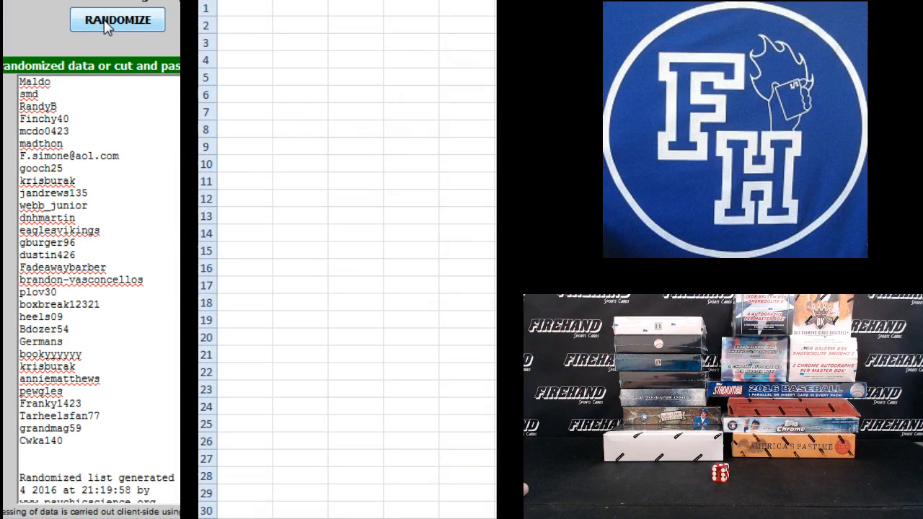
pyautogui.click(117, 19)
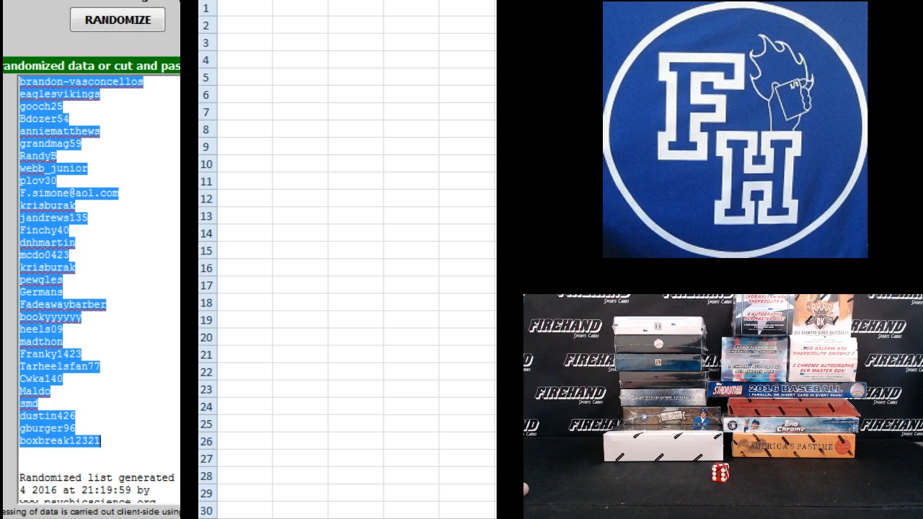
pyautogui.rightClick(207, 7)
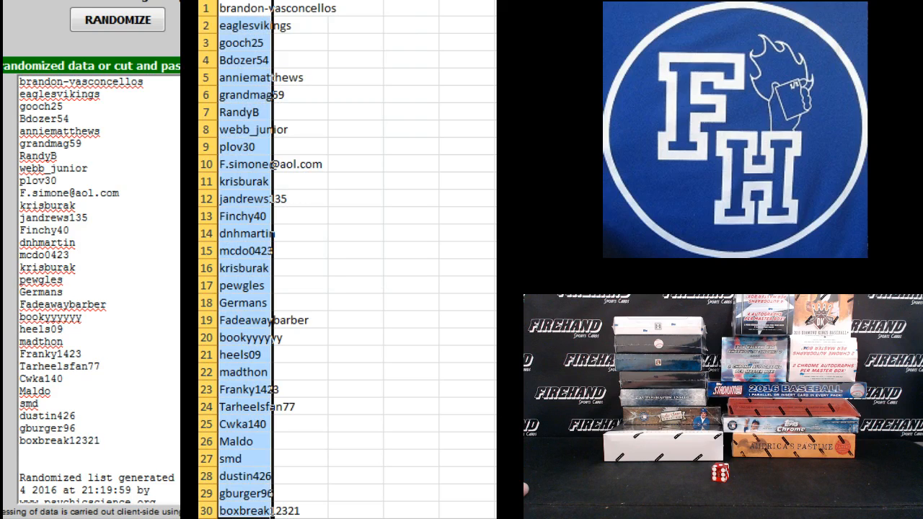
# Shuffle the 30 MLB teams five times, copy them, and paste into column B.
pyautogui.click(115, 20)
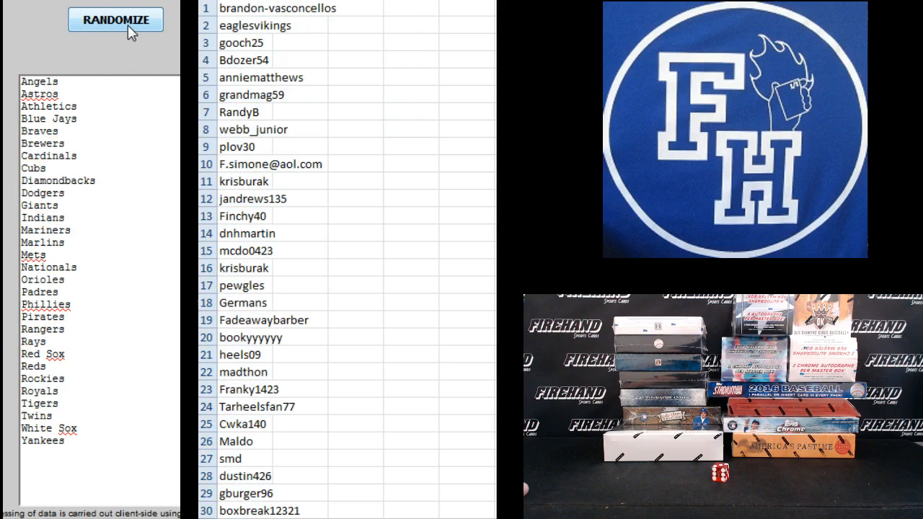
pyautogui.click(116, 20)
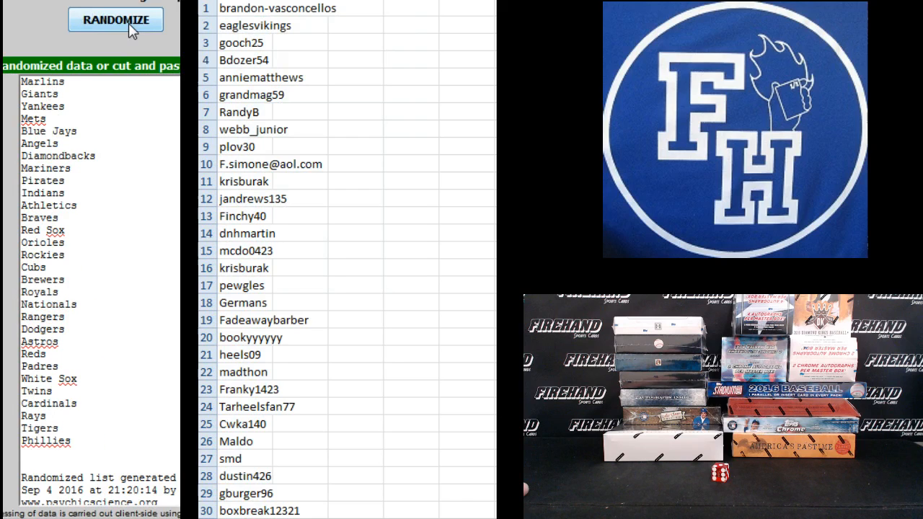
pyautogui.click(116, 19)
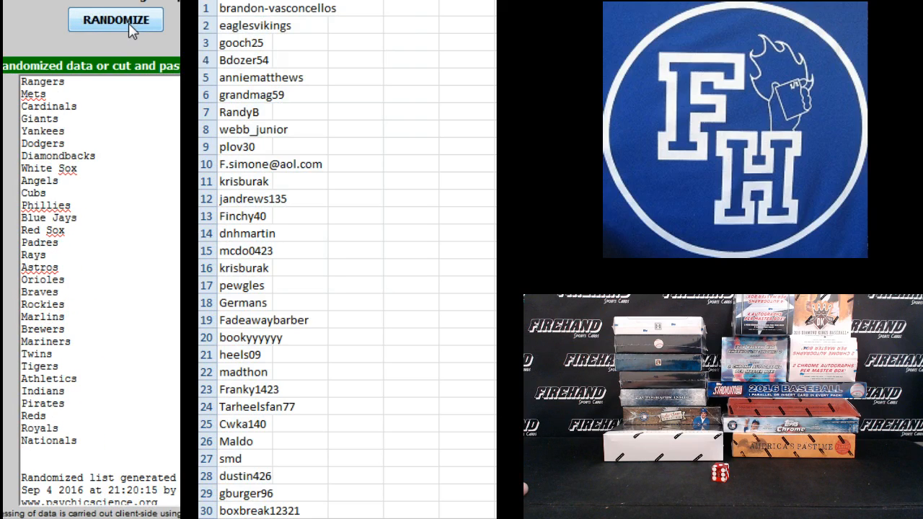
pyautogui.click(115, 20)
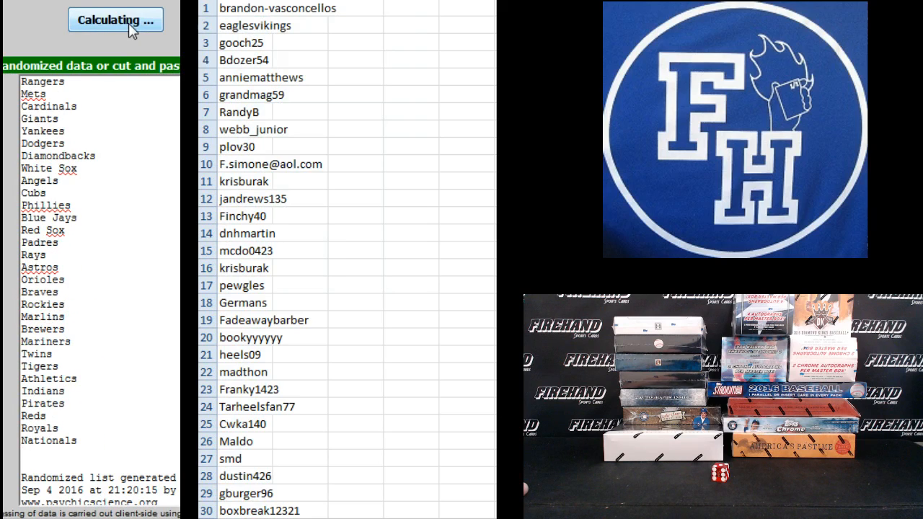
pyautogui.click(116, 20)
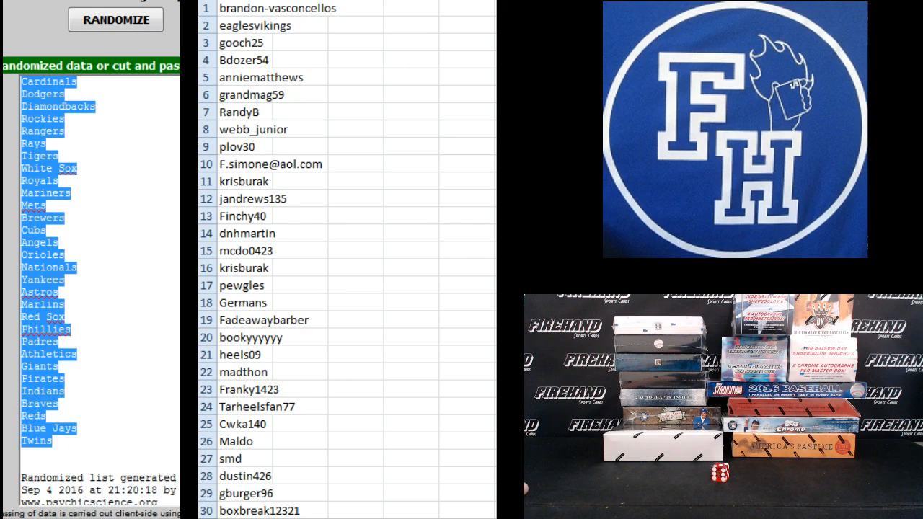
pyautogui.rightClick(277, 7)
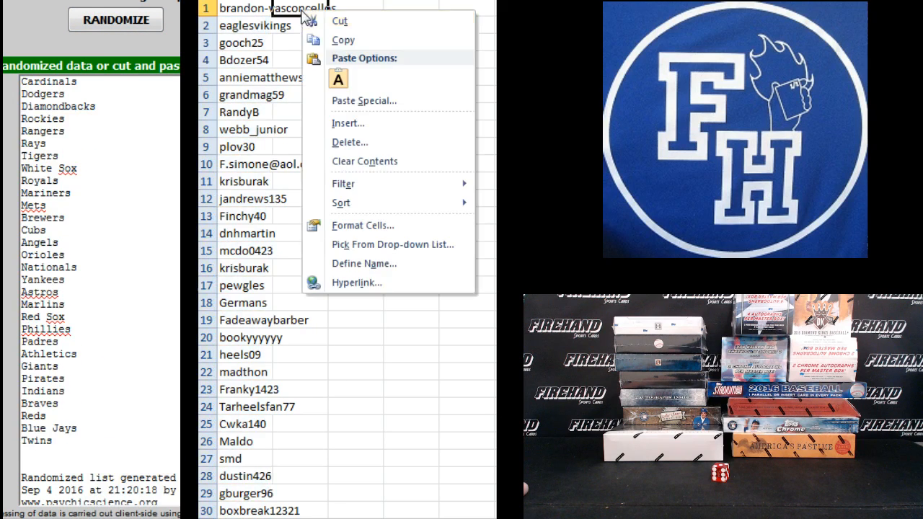
pyautogui.click(338, 79)
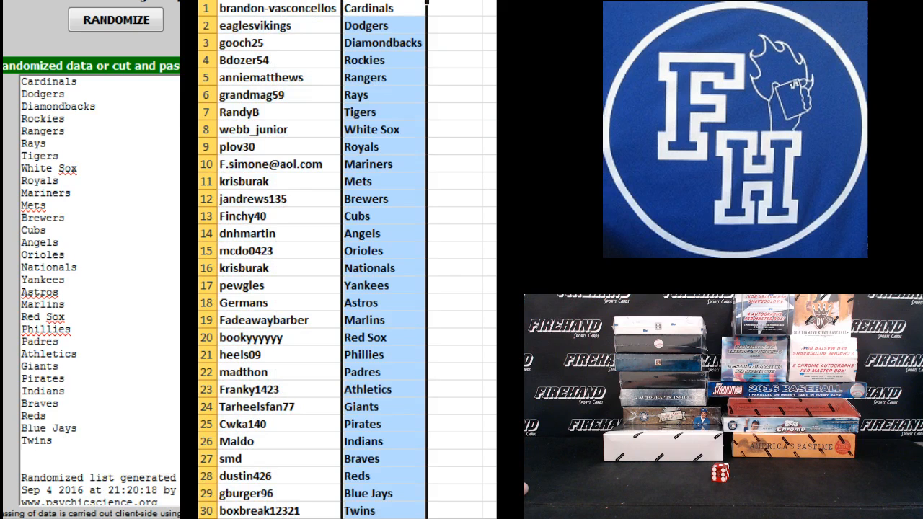
# Review the first pairings in column B, from Cardinals down to Orioles.
pyautogui.click(383, 8)
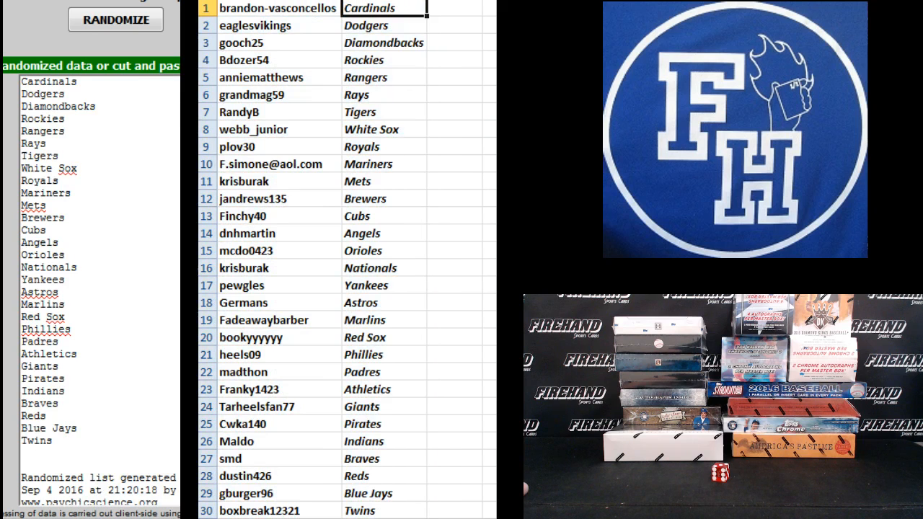
pyautogui.click(384, 25)
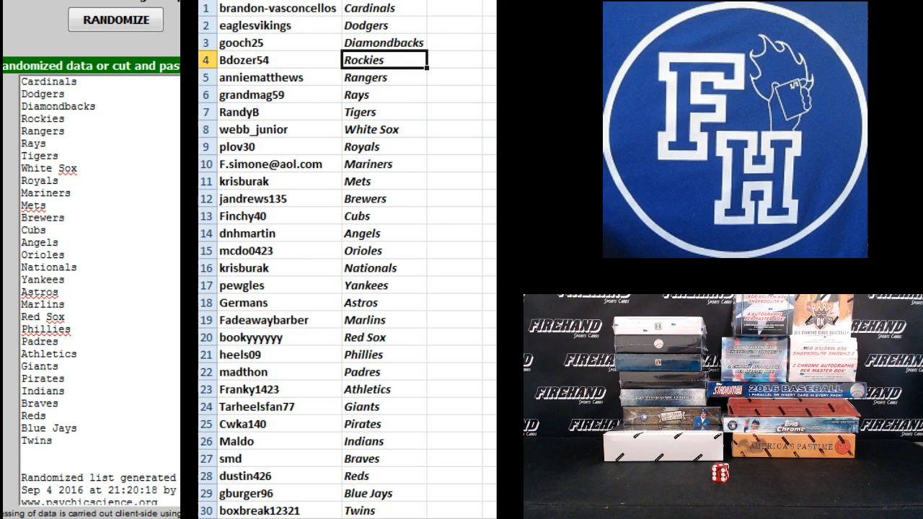
pyautogui.click(385, 95)
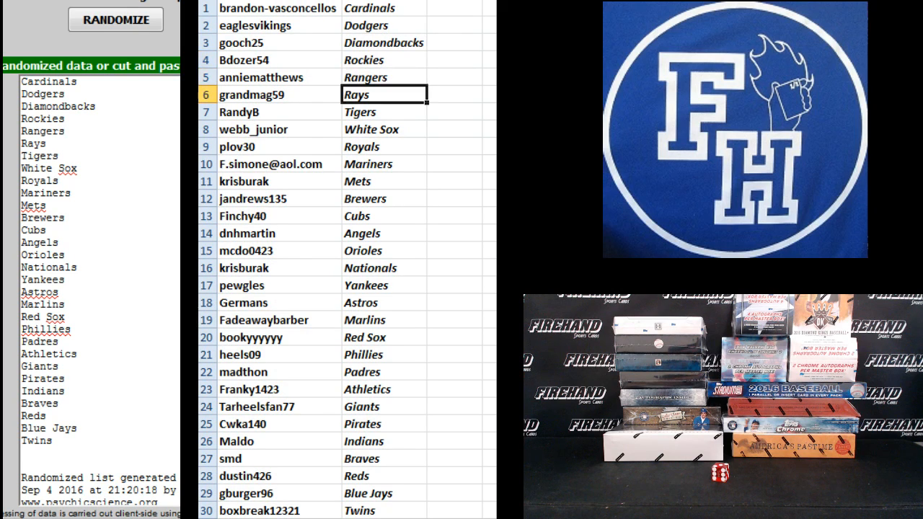
pyautogui.click(384, 112)
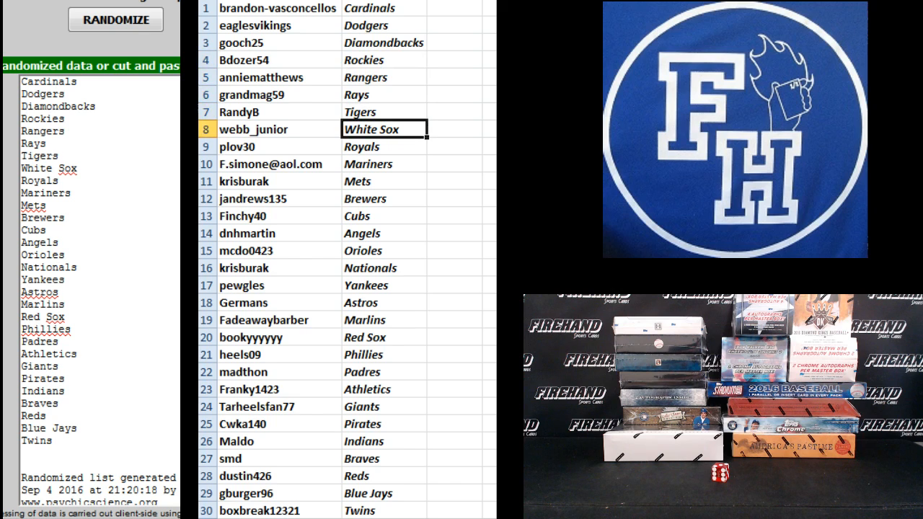
pyautogui.click(385, 163)
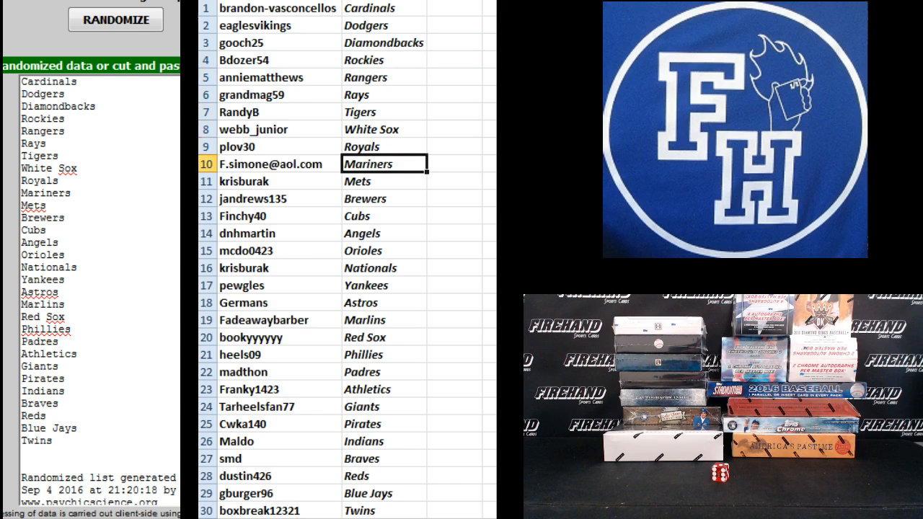
pyautogui.click(384, 181)
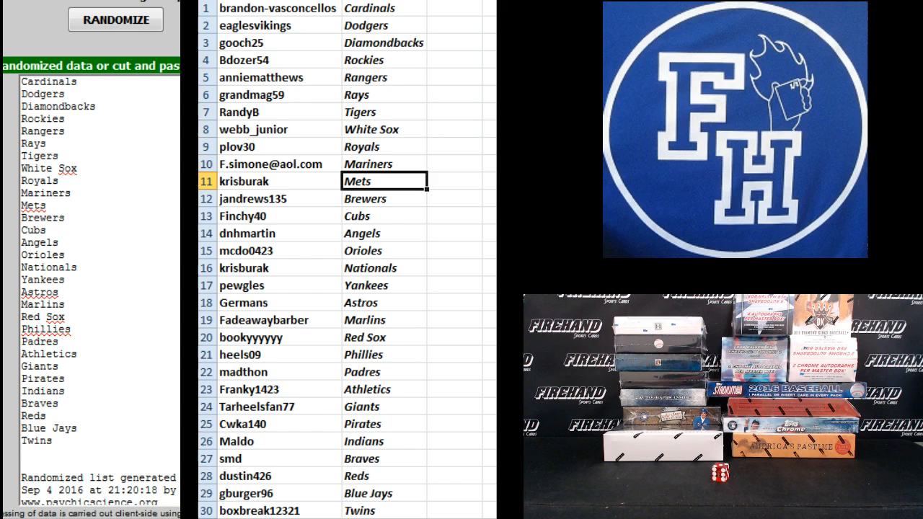
pyautogui.click(385, 198)
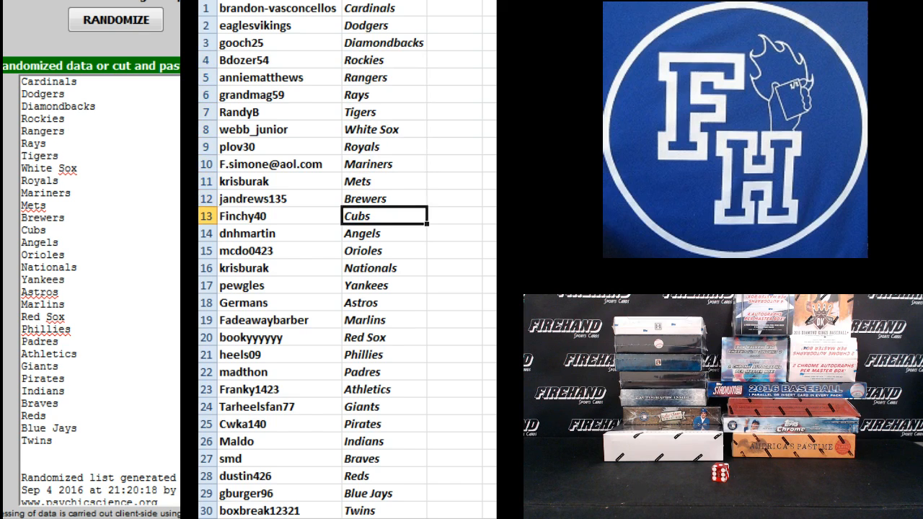
pyautogui.click(363, 250)
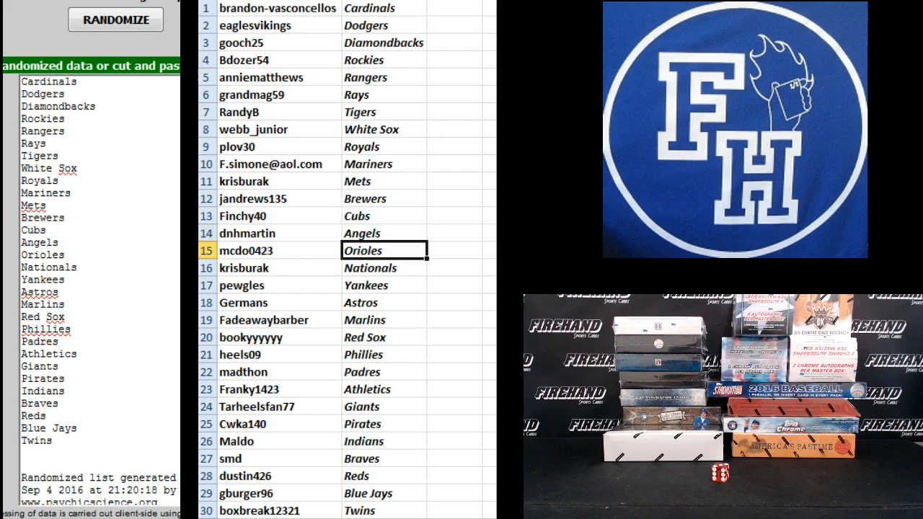
# Review the remaining pairings, Nationals through Blue Jays, then sort A1:B30 by team A to Z.
pyautogui.click(384, 267)
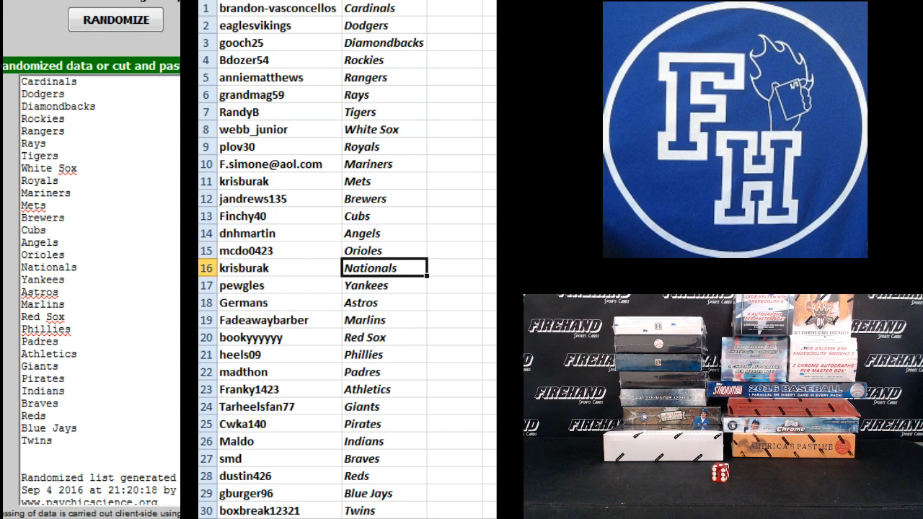
pyautogui.click(384, 302)
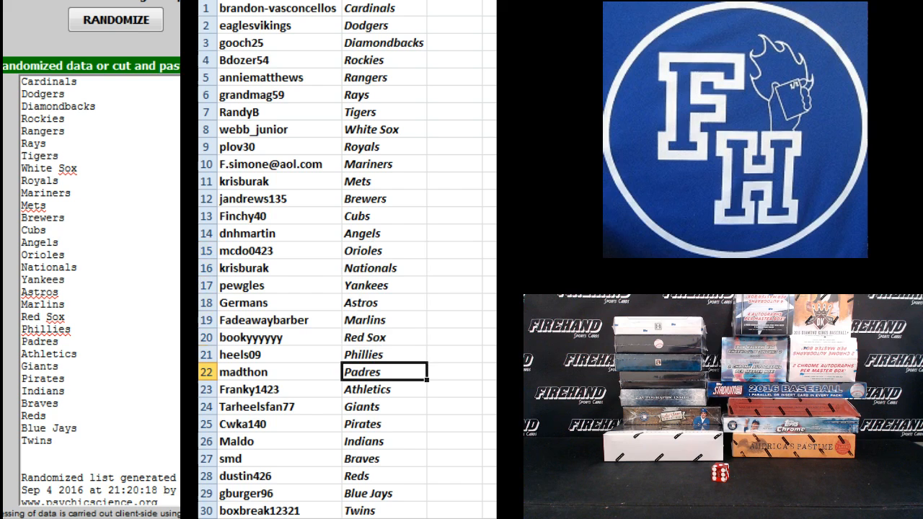
pyautogui.click(384, 389)
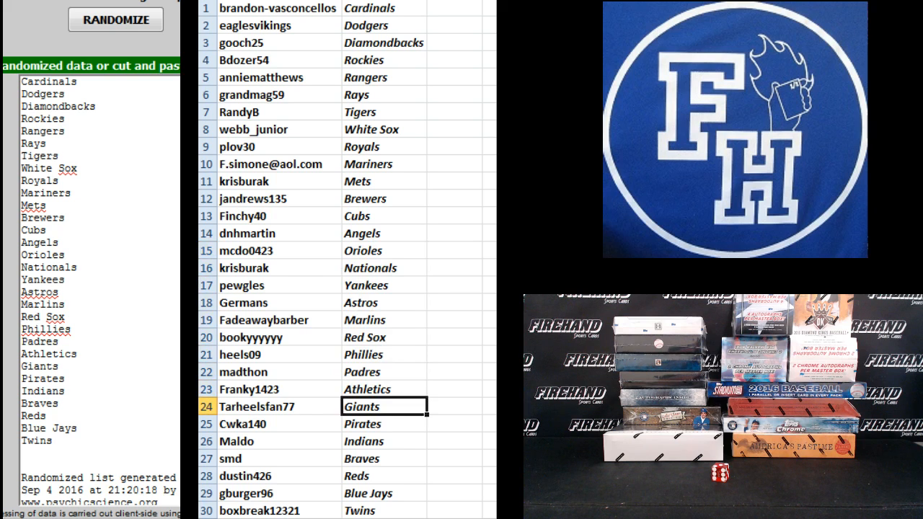
pyautogui.click(384, 423)
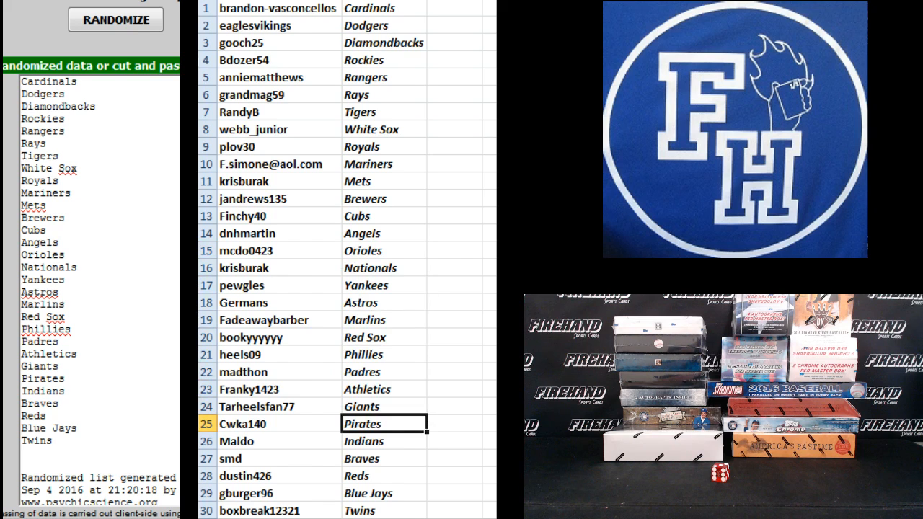
pyautogui.click(384, 441)
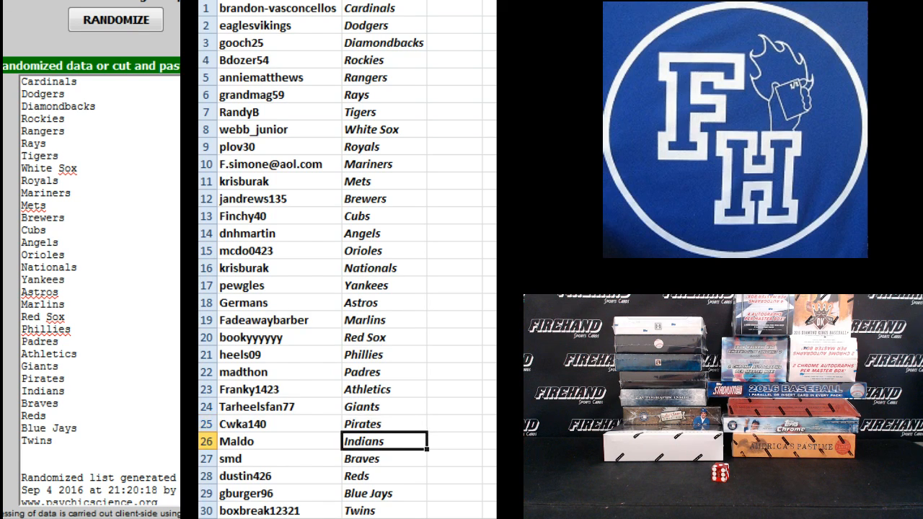
pyautogui.click(385, 459)
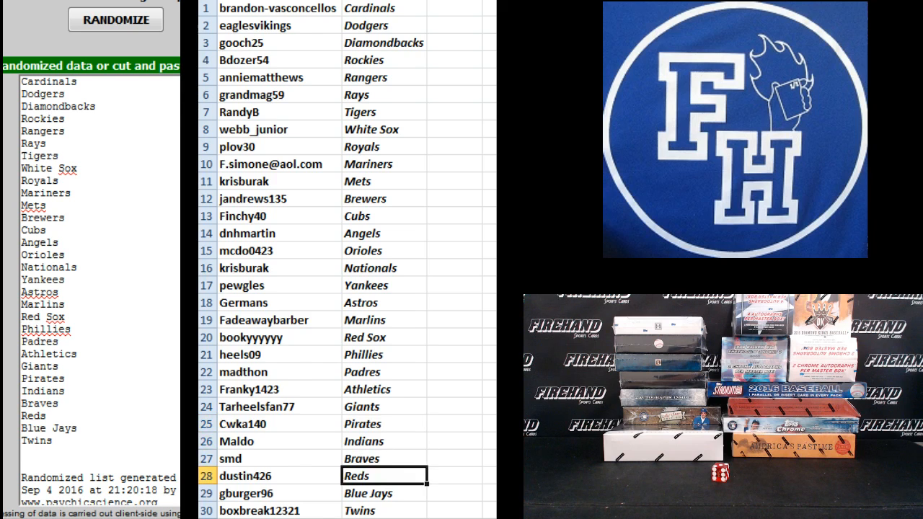
pyautogui.click(385, 493)
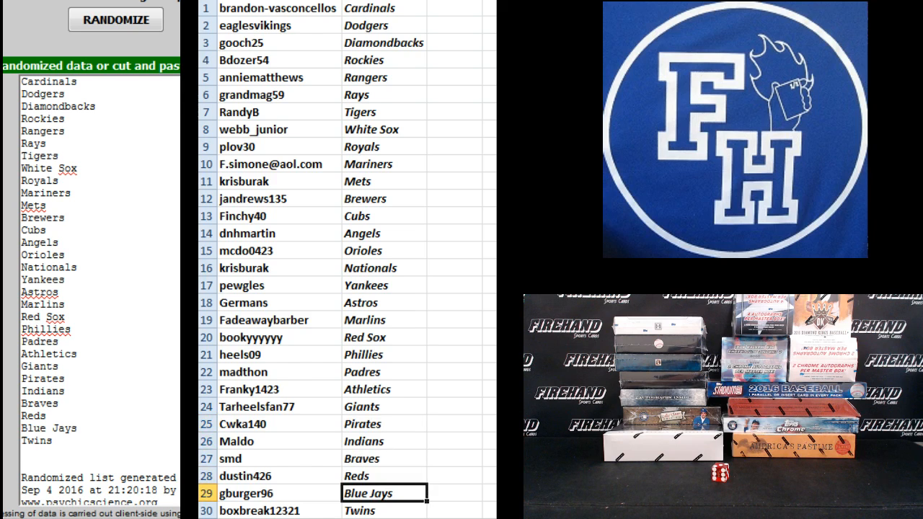
pyautogui.click(384, 511)
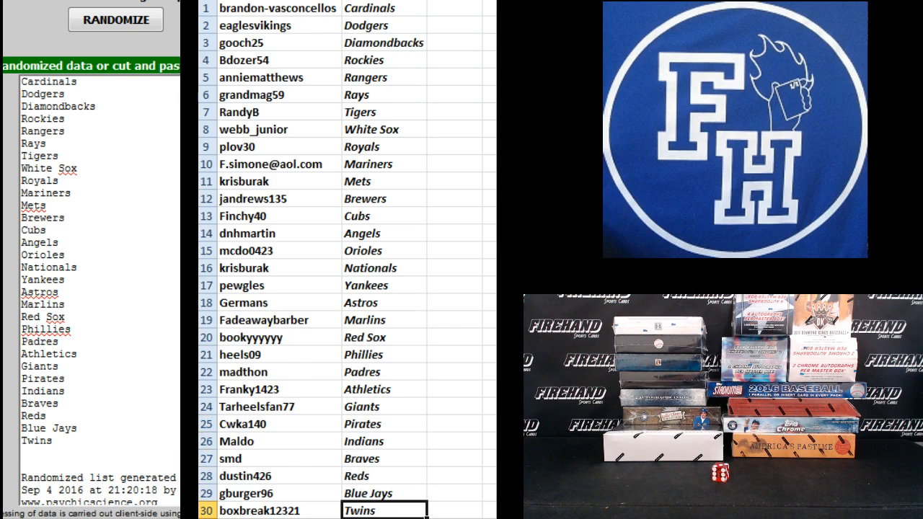
pyautogui.moveTo(491, 113)
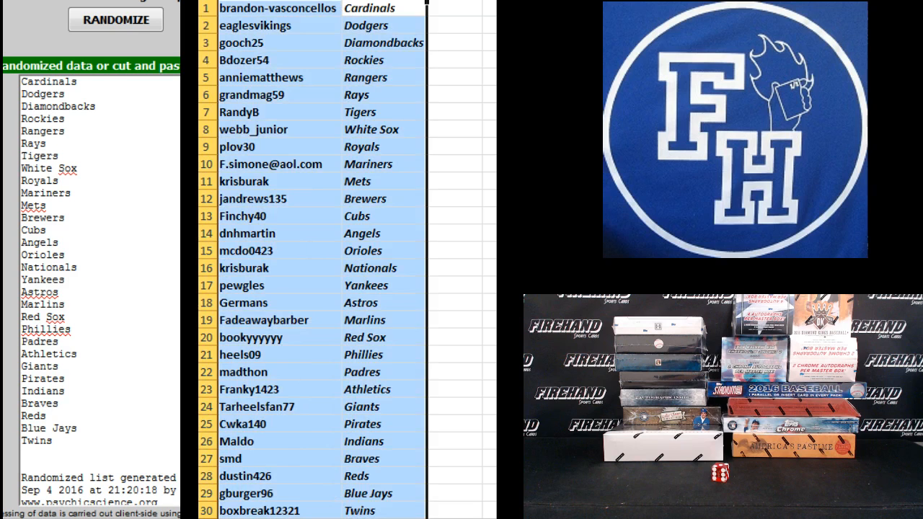
pyautogui.click(116, 19)
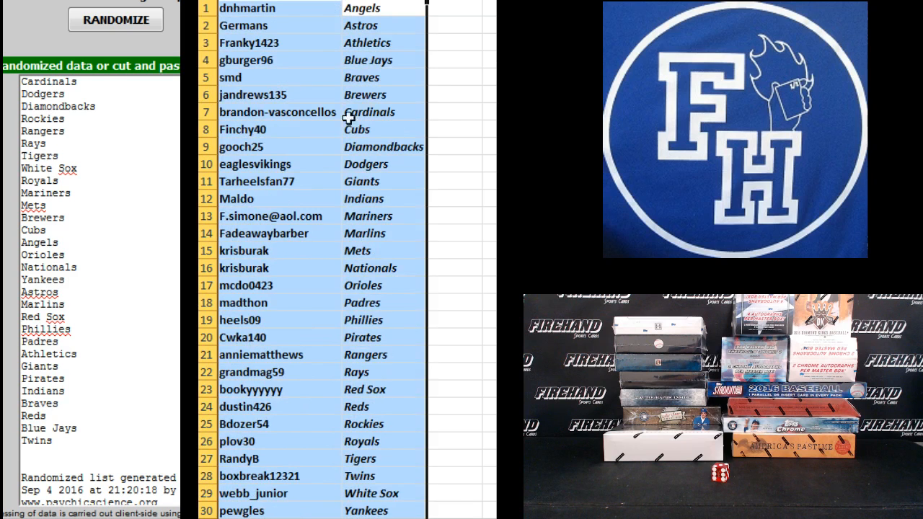